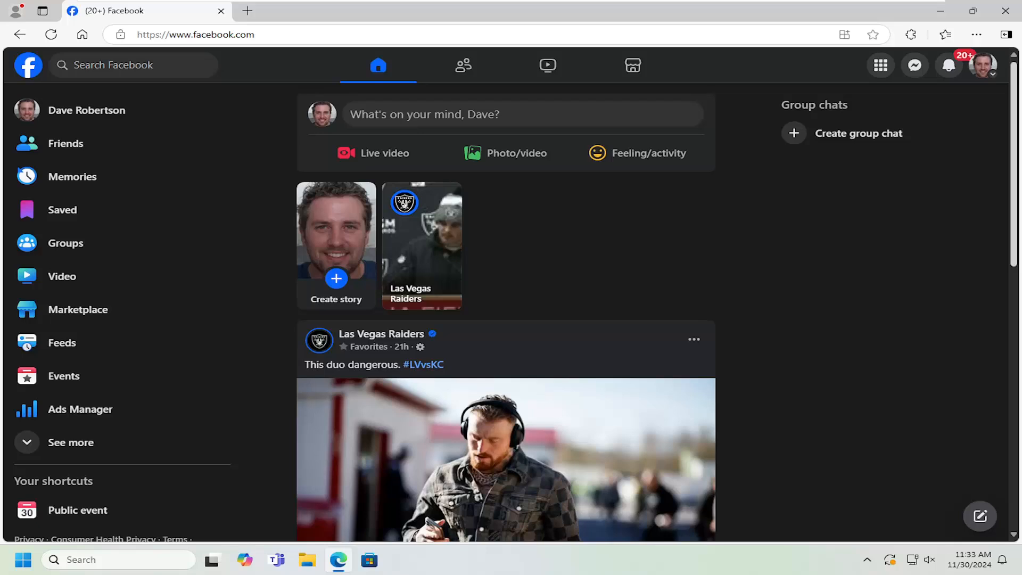
mouse_move(106, 204)
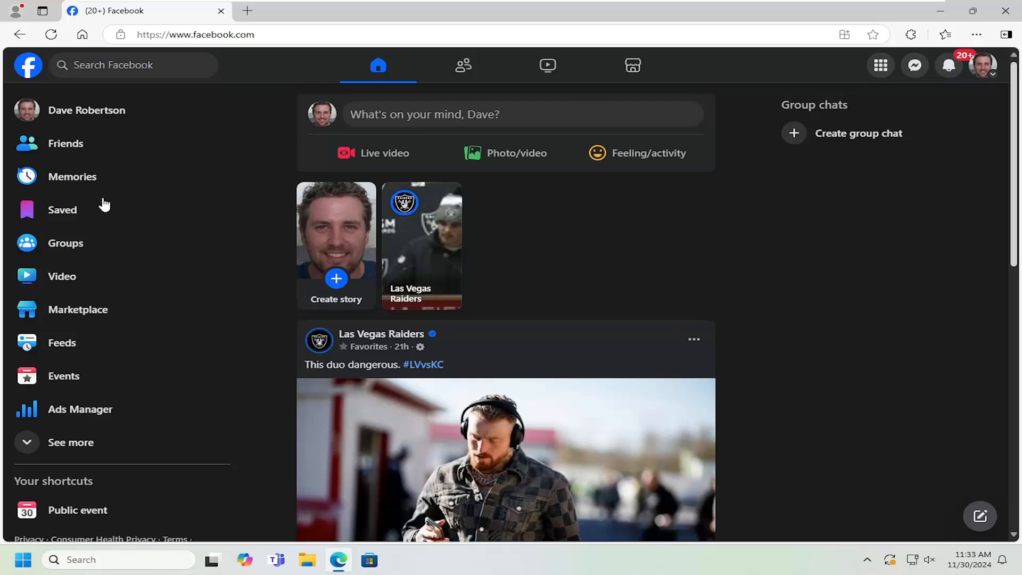
mouse_move(27, 65)
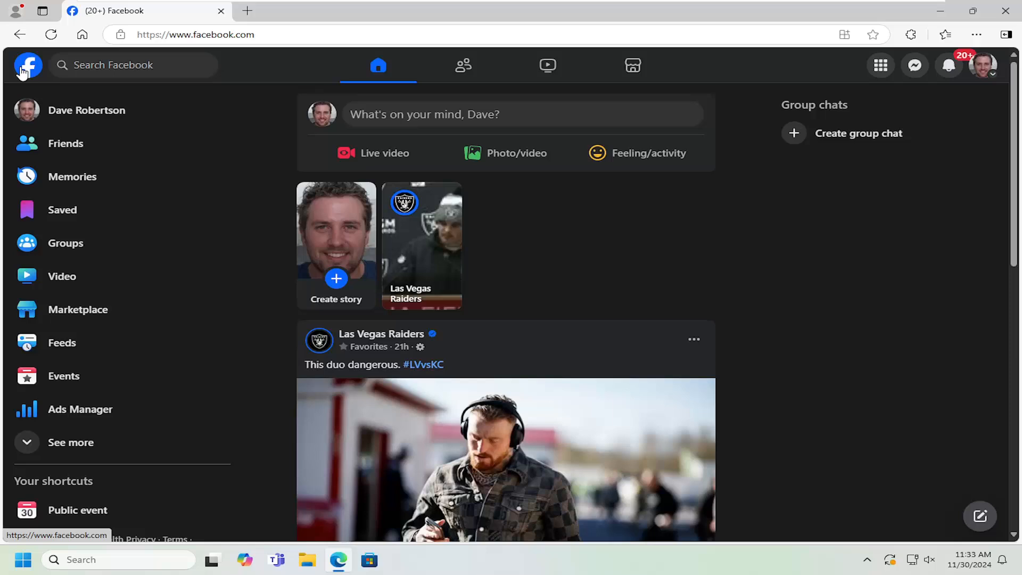
From the Events page, start cancelling 'Public event' and choose the Delete Event option instead
left_click(64, 376)
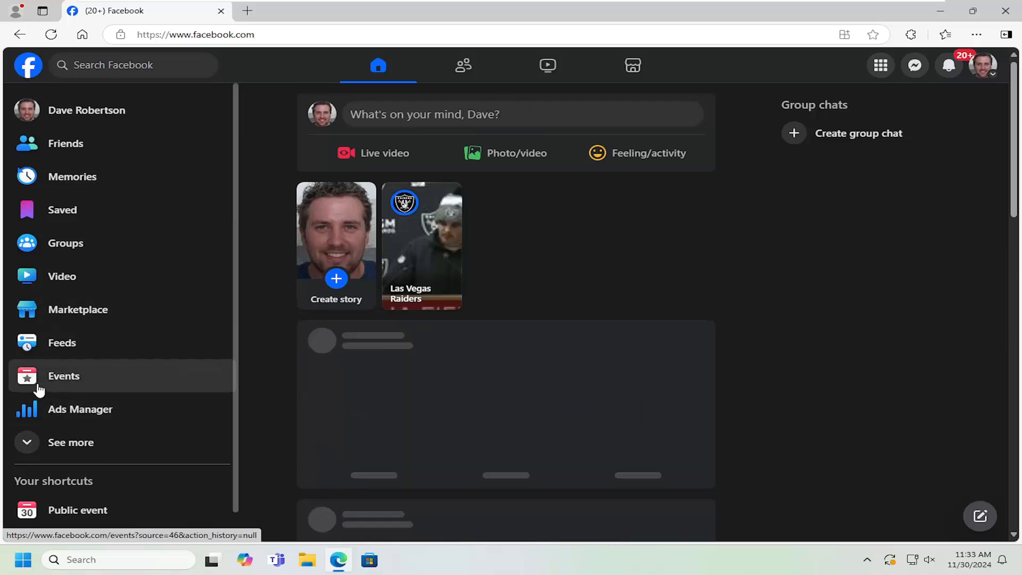
left_click(62, 375)
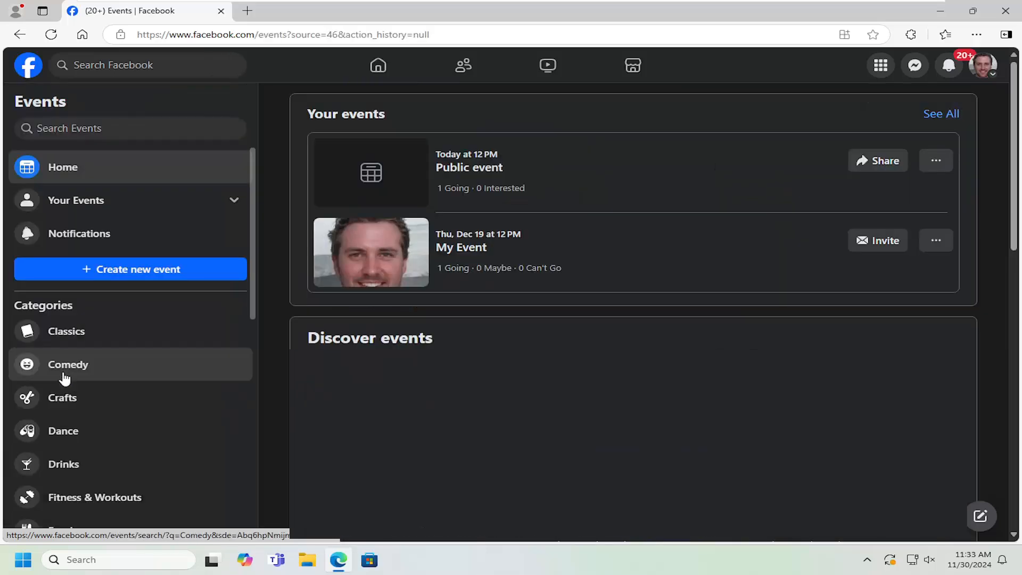
mouse_move(481, 167)
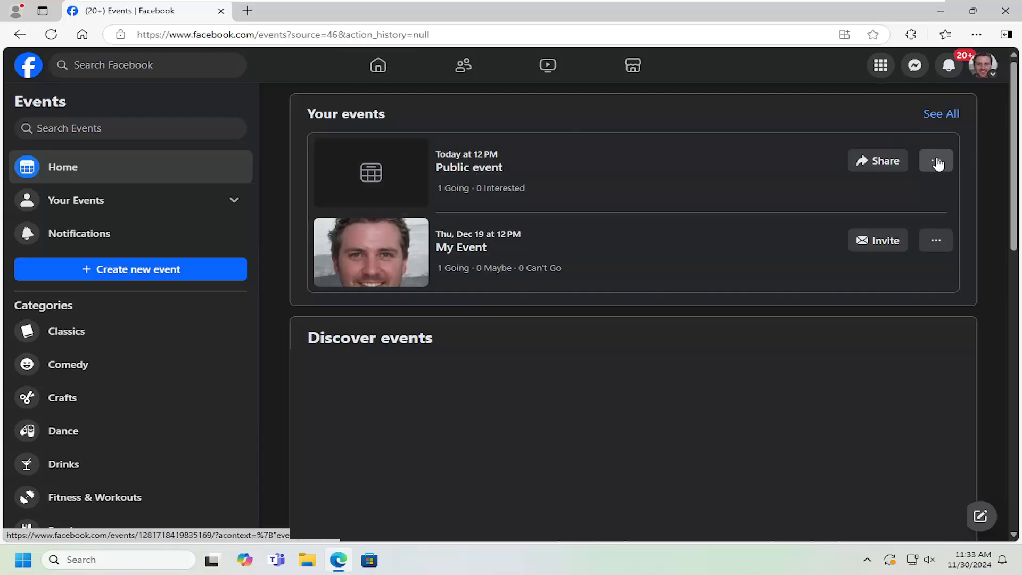
left_click(936, 161)
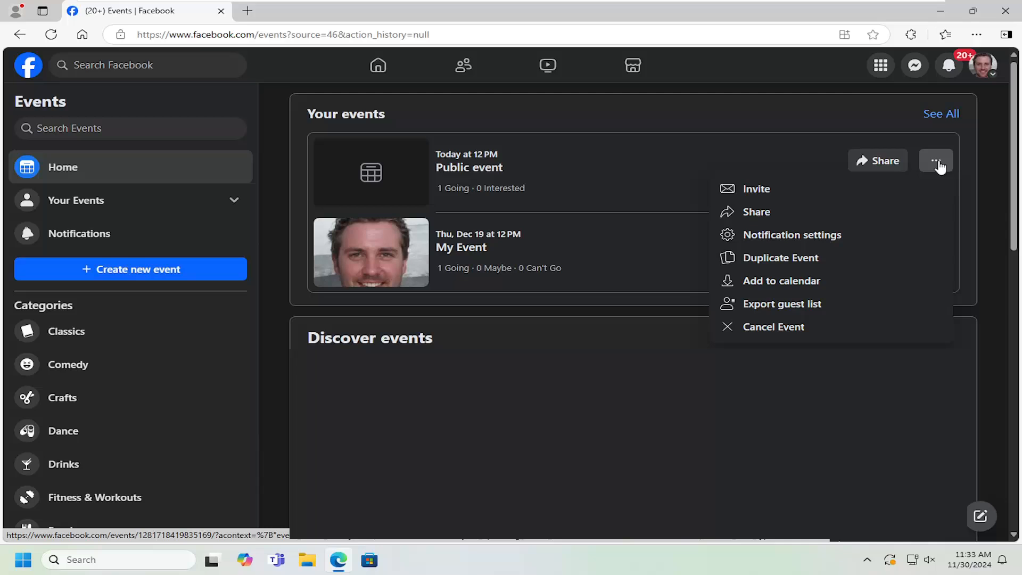
mouse_move(773, 326)
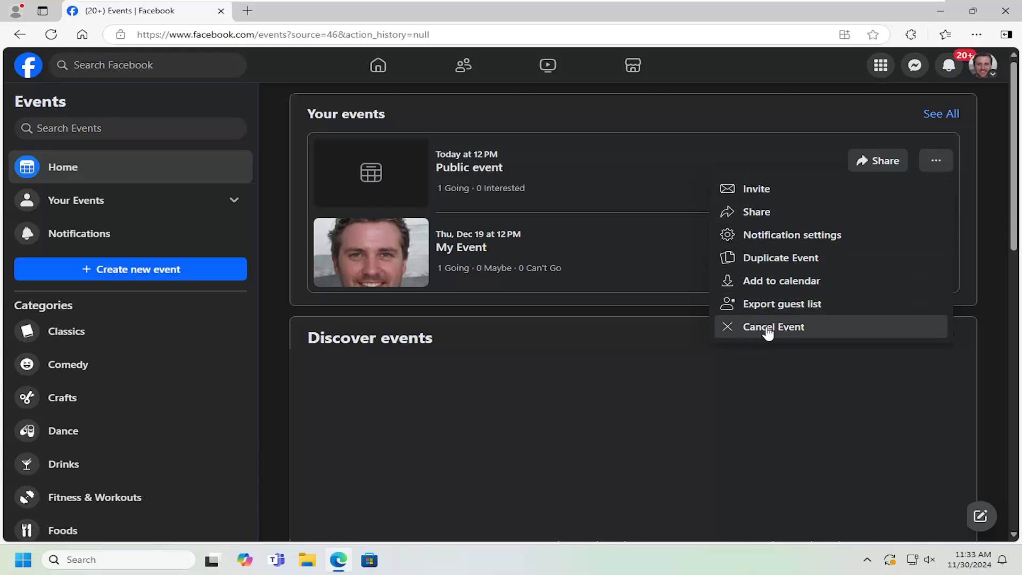
left_click(773, 327)
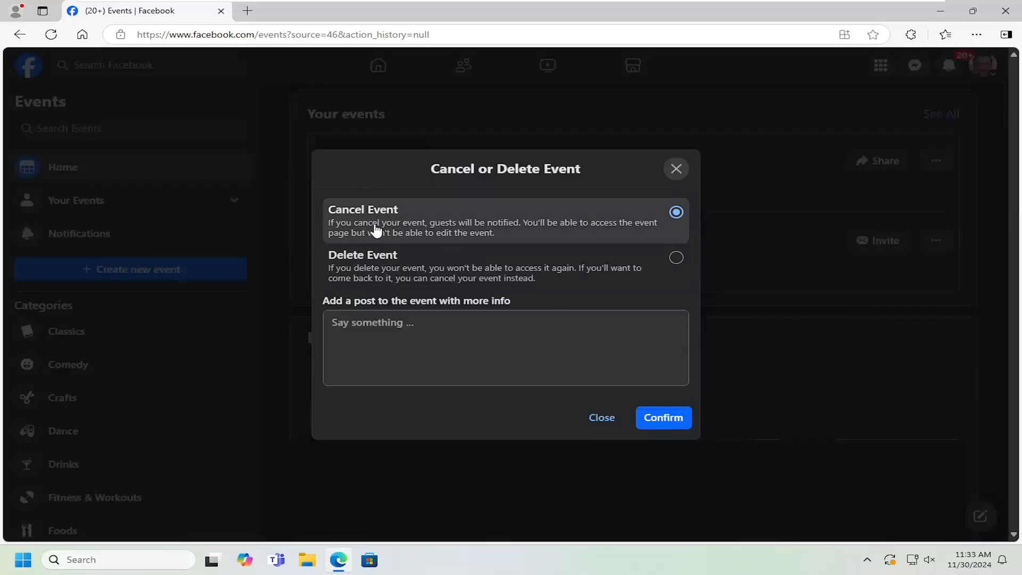
left_click(676, 258)
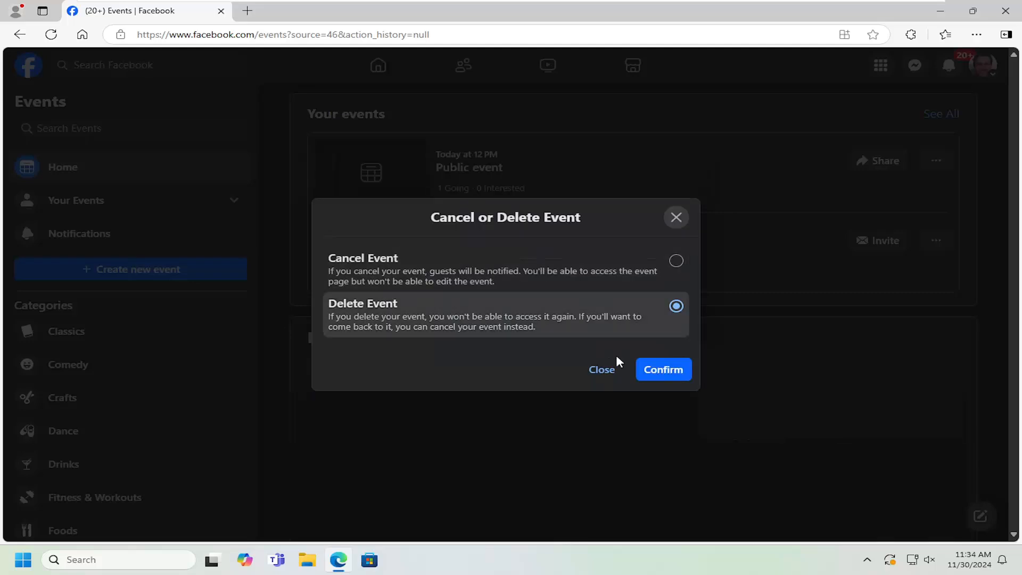